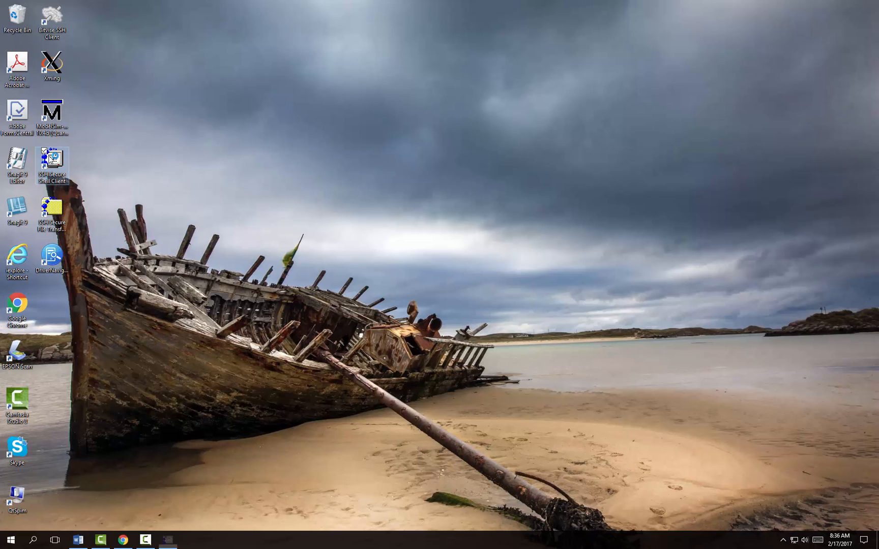
Step: Launch SSH Secure Shell from the desktop icon to connect to diablo.cs.fsu.edu
double_click(51, 163)
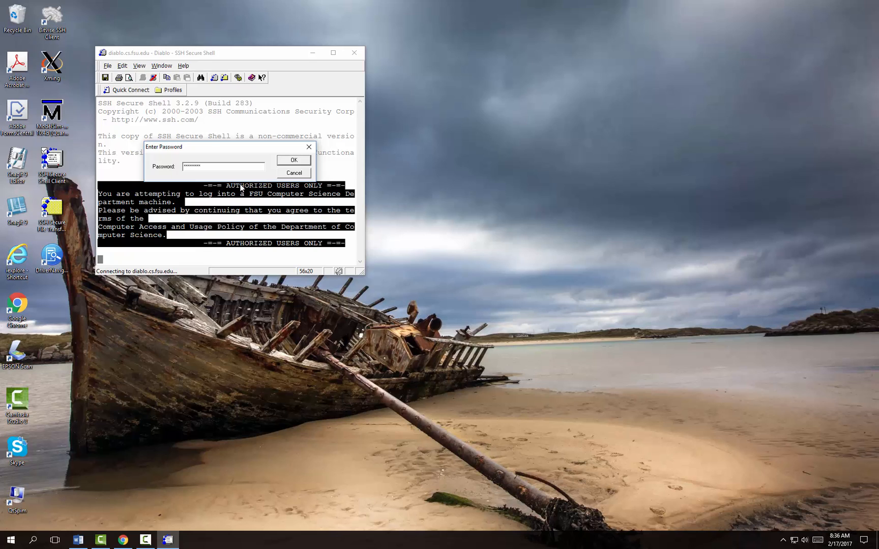
Step: Submit the entered password to log in to diablo.cs.fsu.edu
click(293, 160)
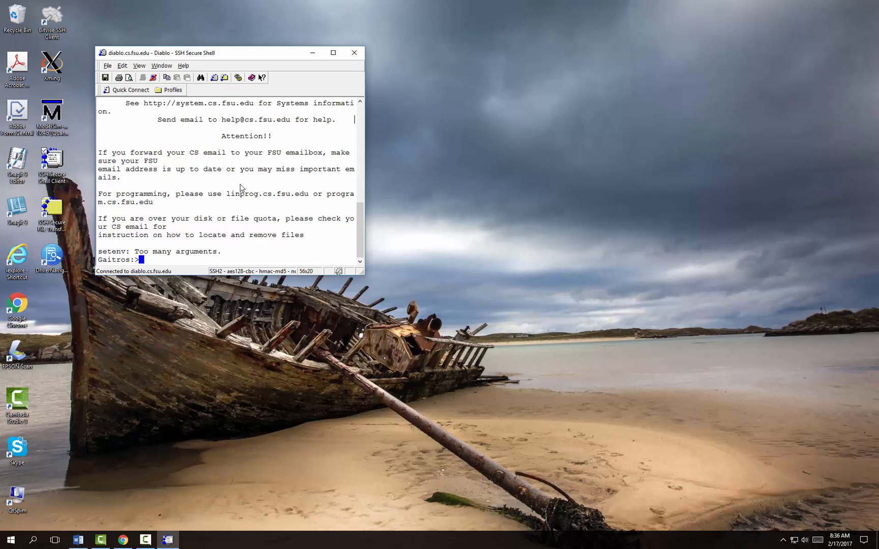
mouse_move(364, 271)
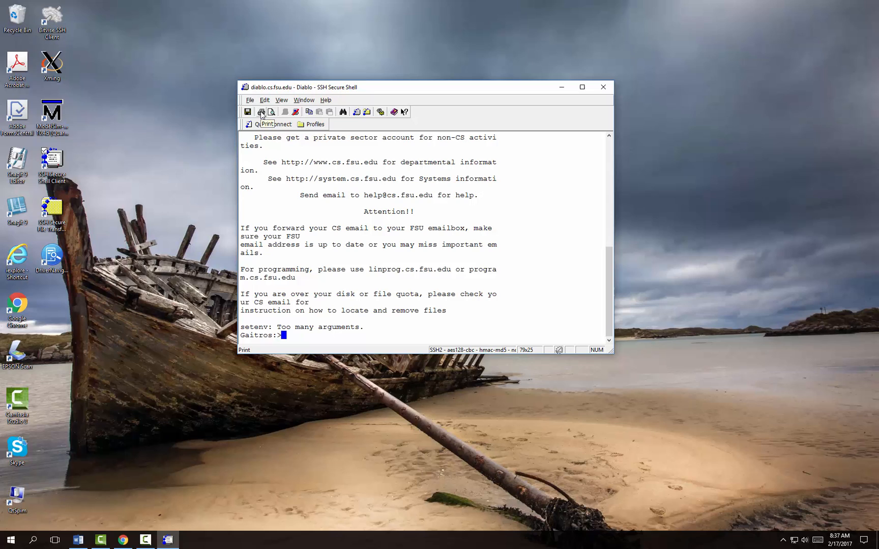
mouse_move(308, 112)
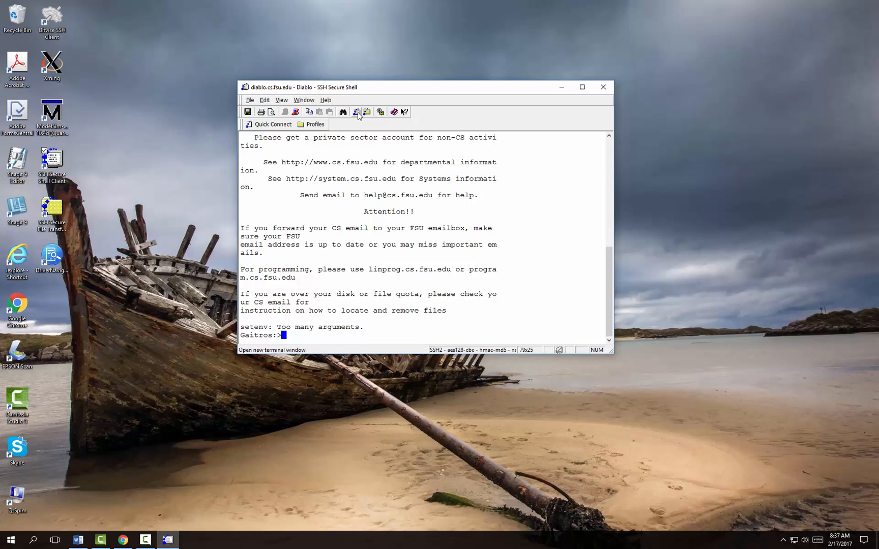
mouse_move(366, 112)
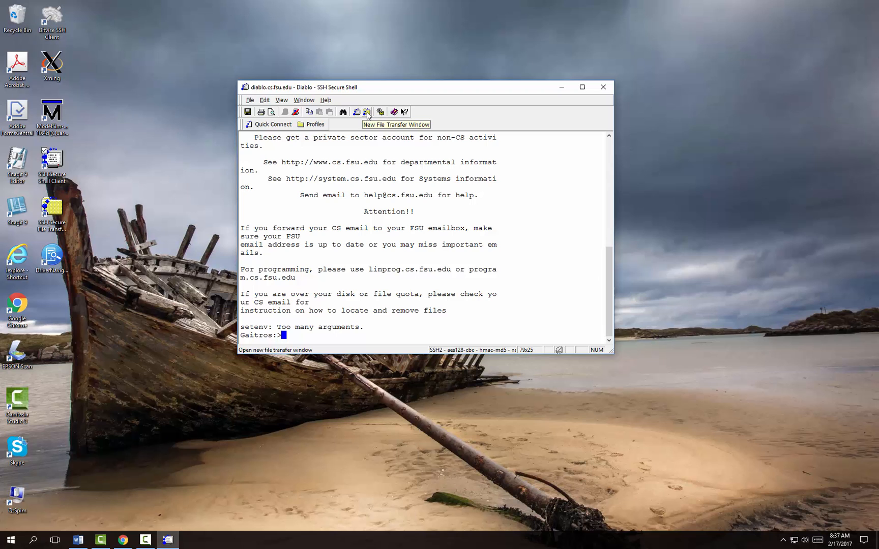
Step: Open a new file transfer window and bring the local Downloads folder into view
click(367, 112)
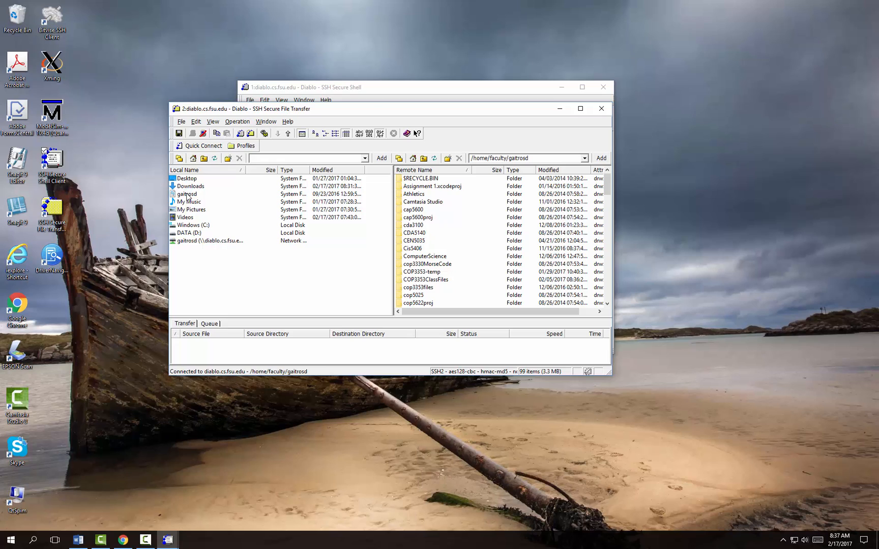
mouse_move(190, 197)
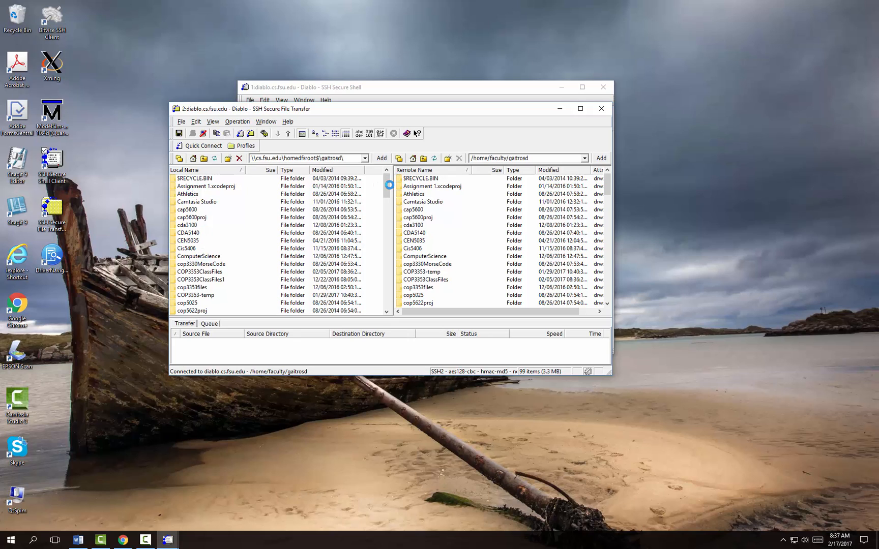
mouse_move(421, 201)
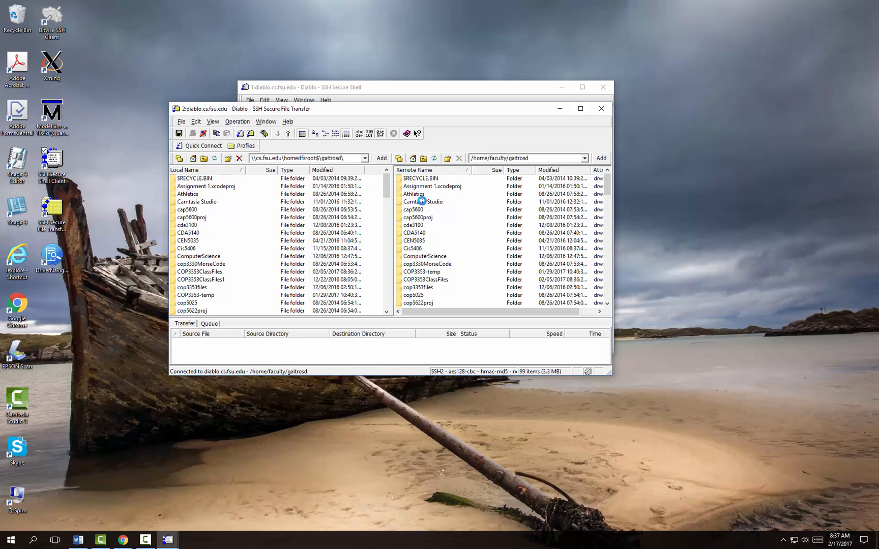
scroll(down, 3)
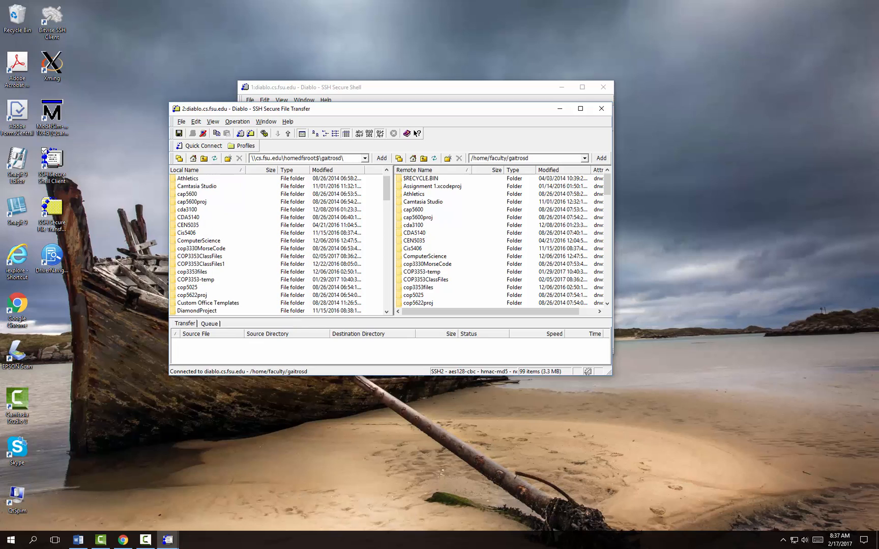
scroll(down, 3)
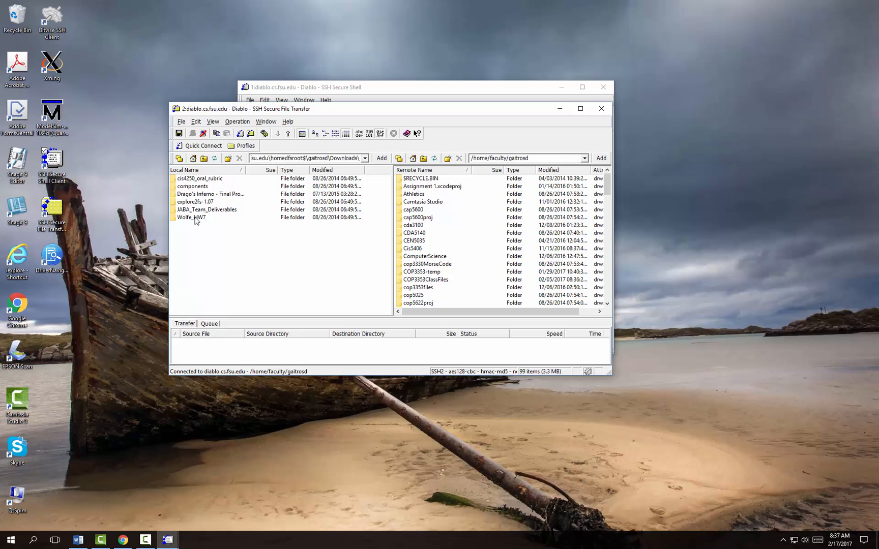
Step: Delete every item in the local Downloads folder, confirming the deletion
click(192, 218)
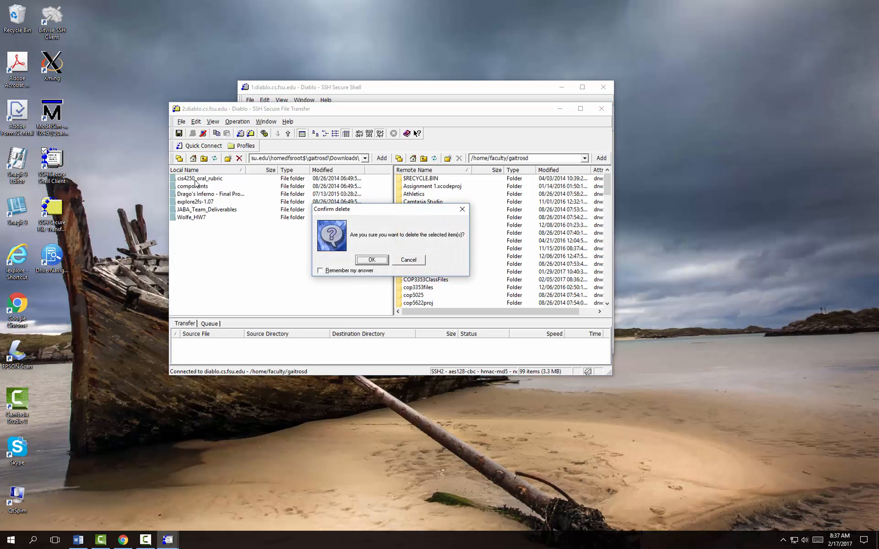
click(372, 259)
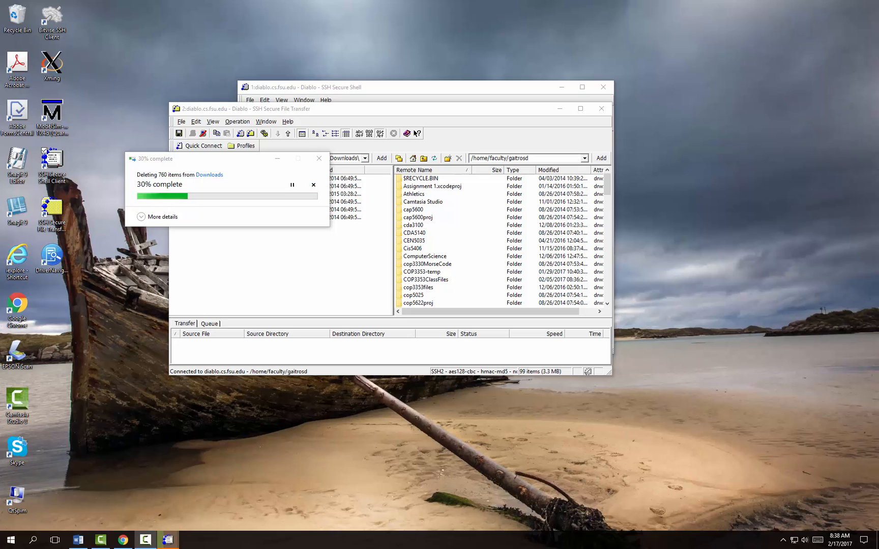
click(424, 256)
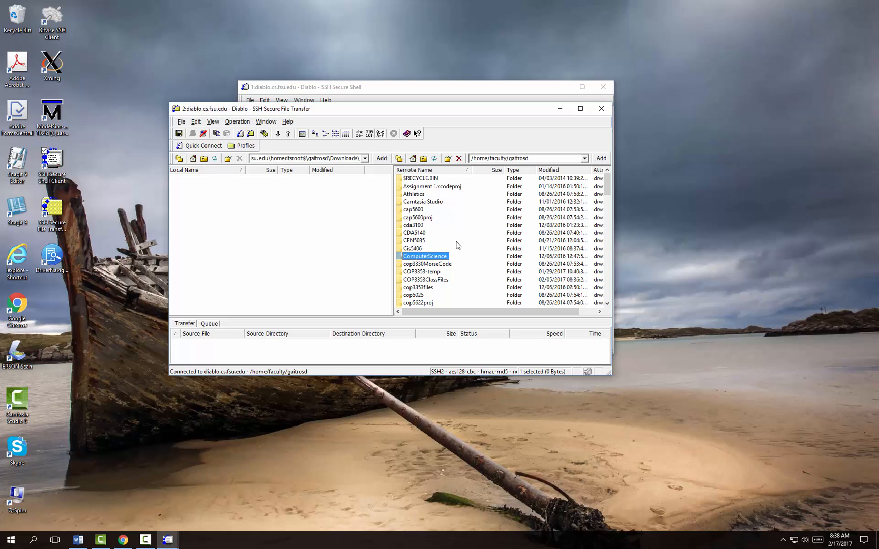
Step: Browse the remote pane to public_html/classes/COP3353/SampleScripts
scroll(down, 3)
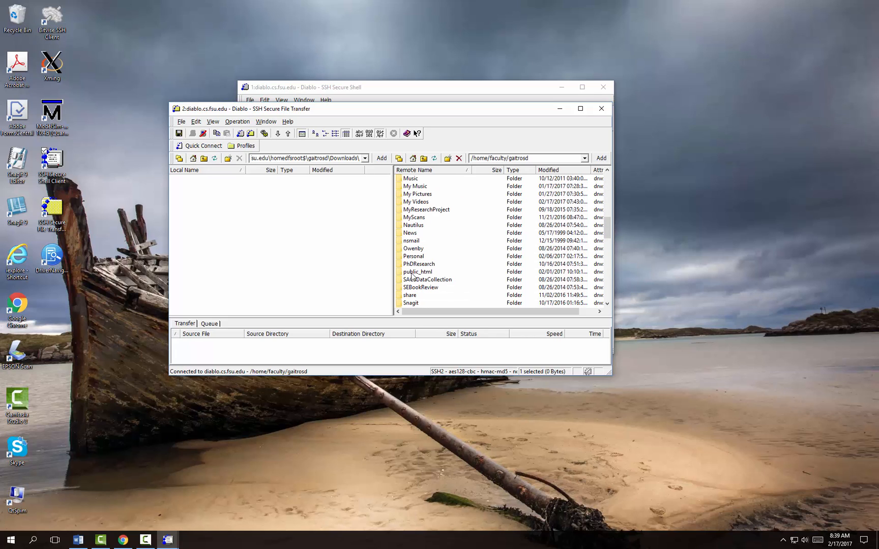
double_click(418, 271)
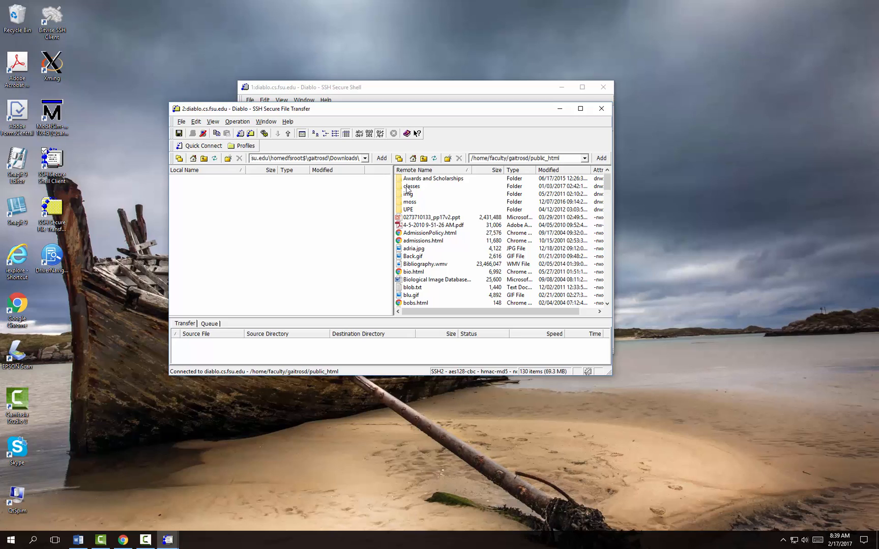
double_click(411, 186)
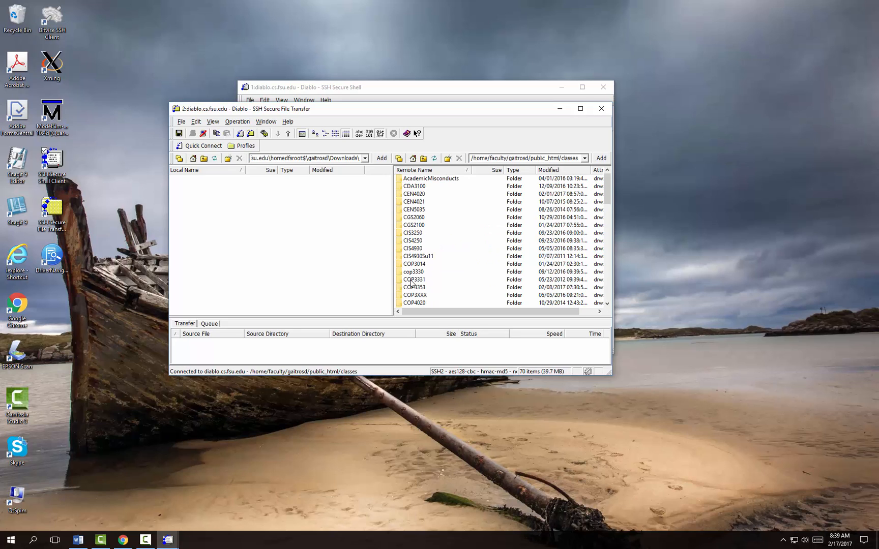
double_click(413, 287)
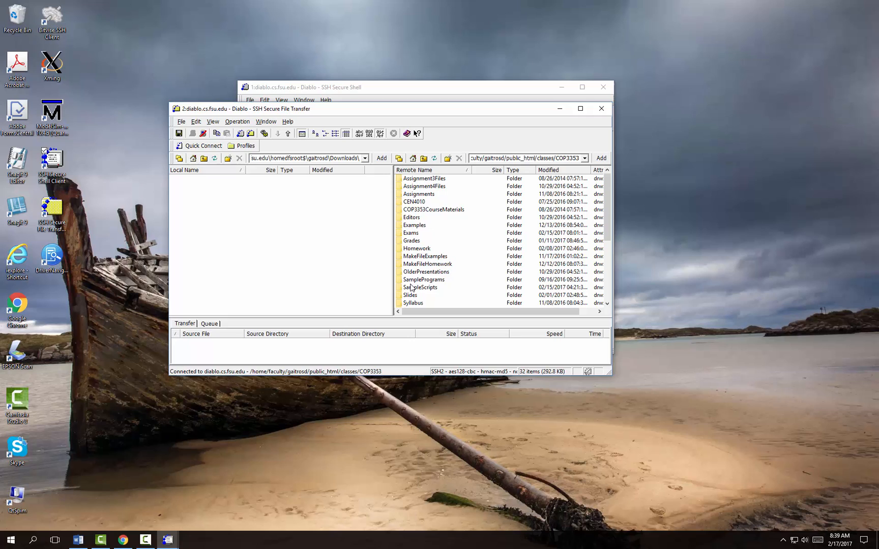
mouse_move(422, 291)
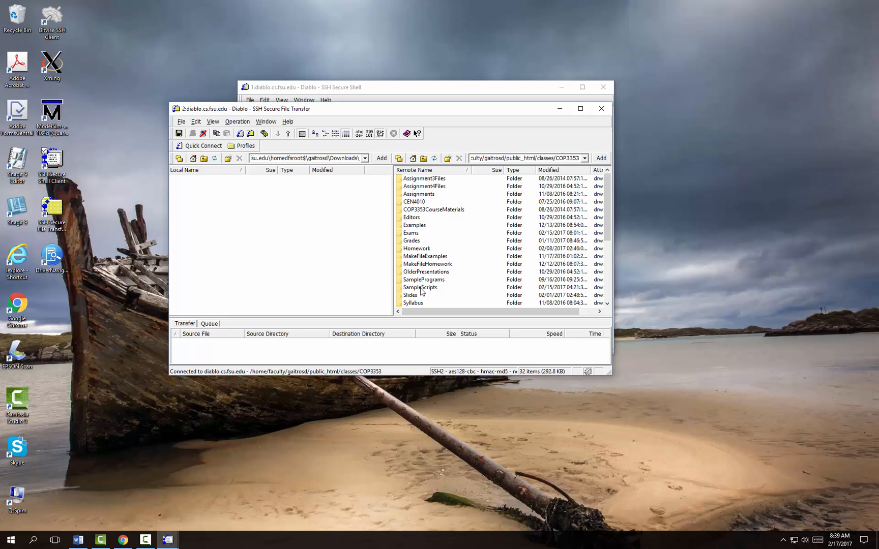
double_click(419, 287)
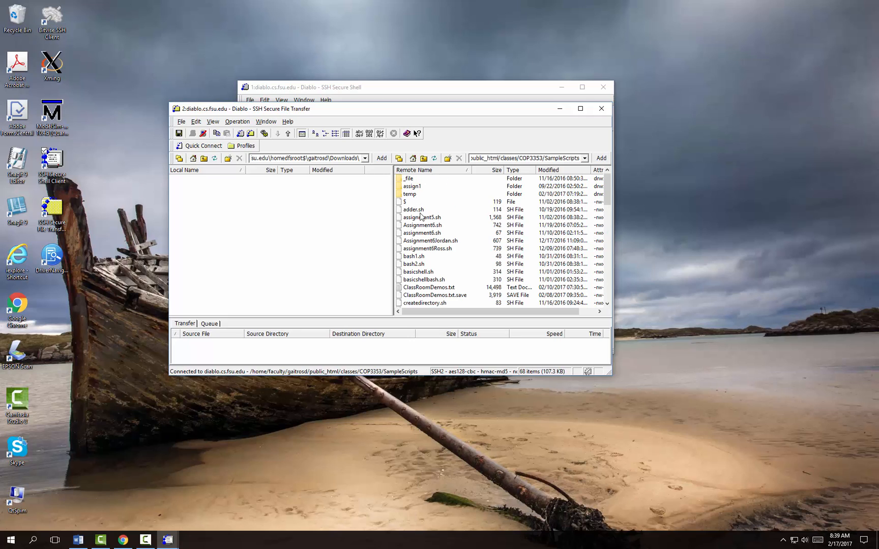
scroll(down, 3)
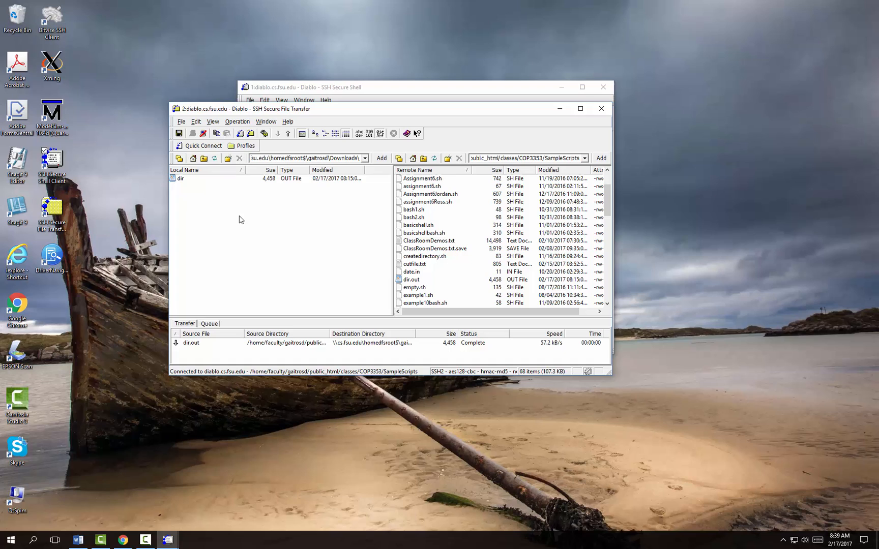
mouse_move(368, 241)
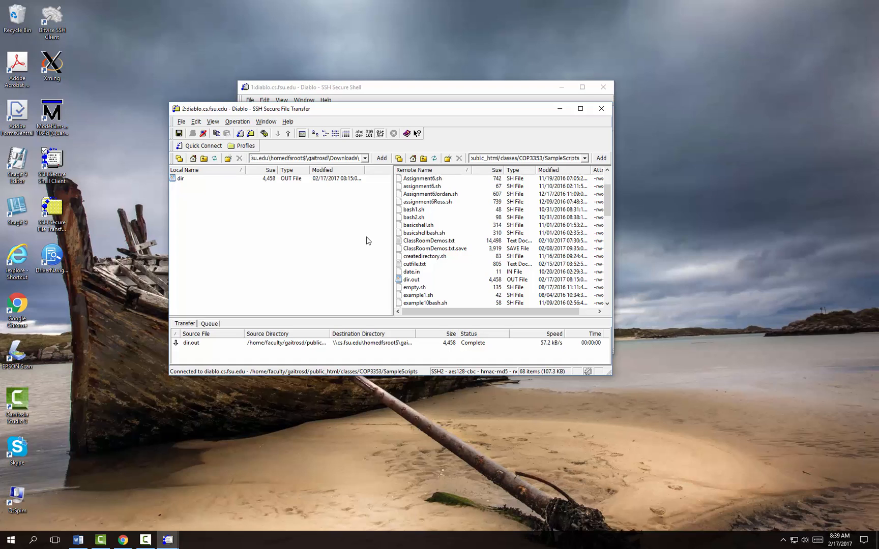
mouse_move(426, 215)
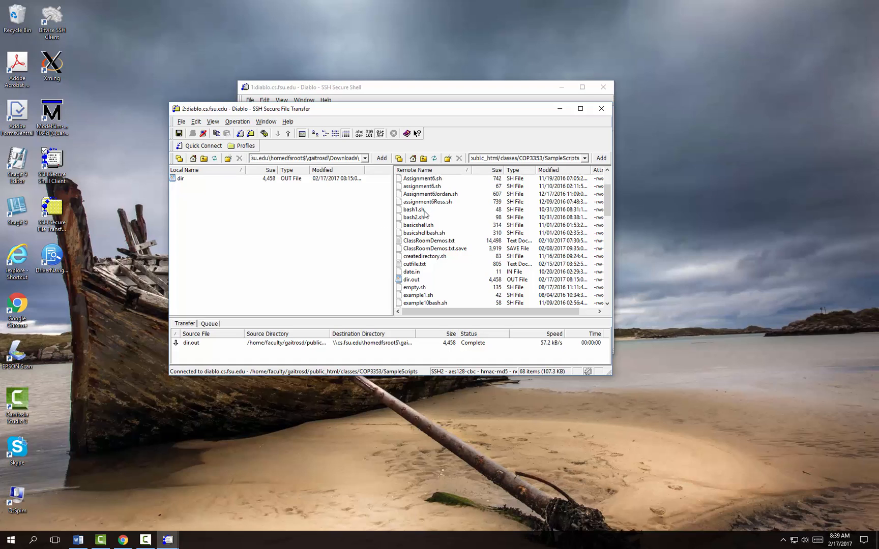
Step: Copy assignment5.sh and Assignment6.sh into local Downloads, then close the transfer window
click(422, 193)
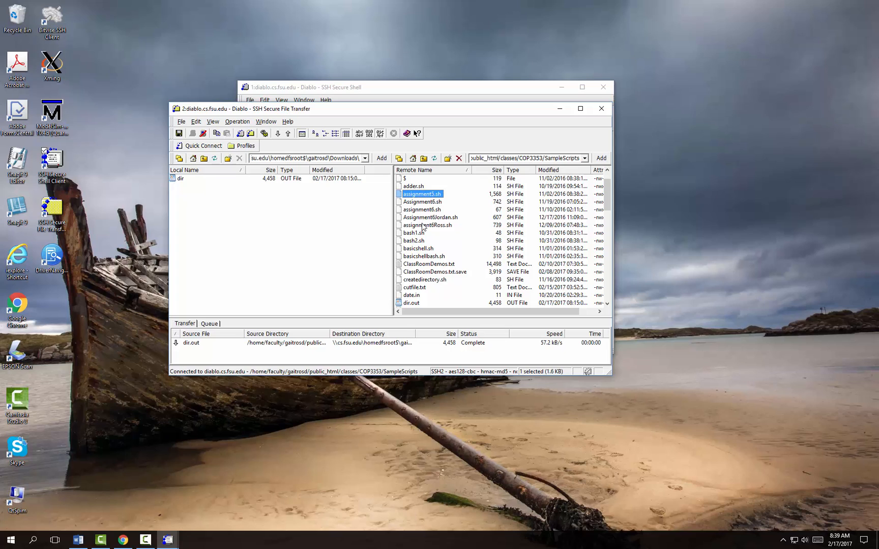
mouse_move(426, 214)
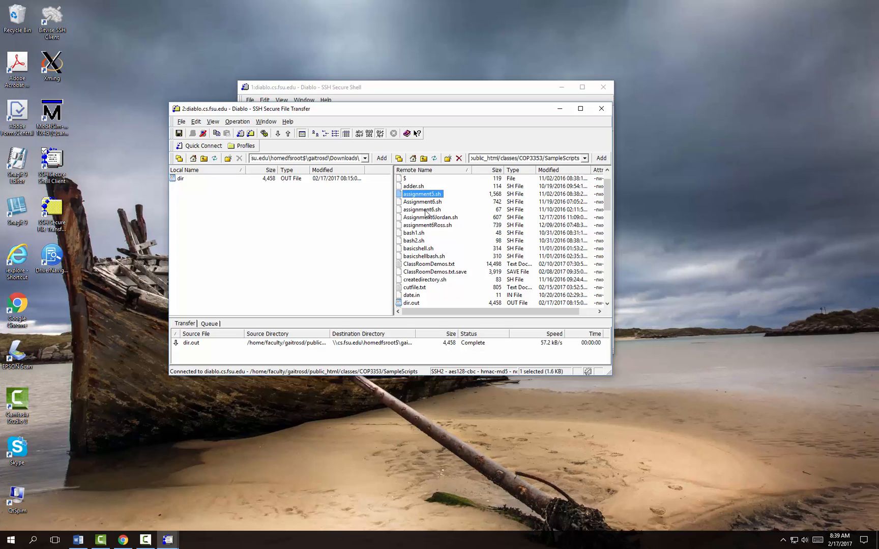
click(422, 201)
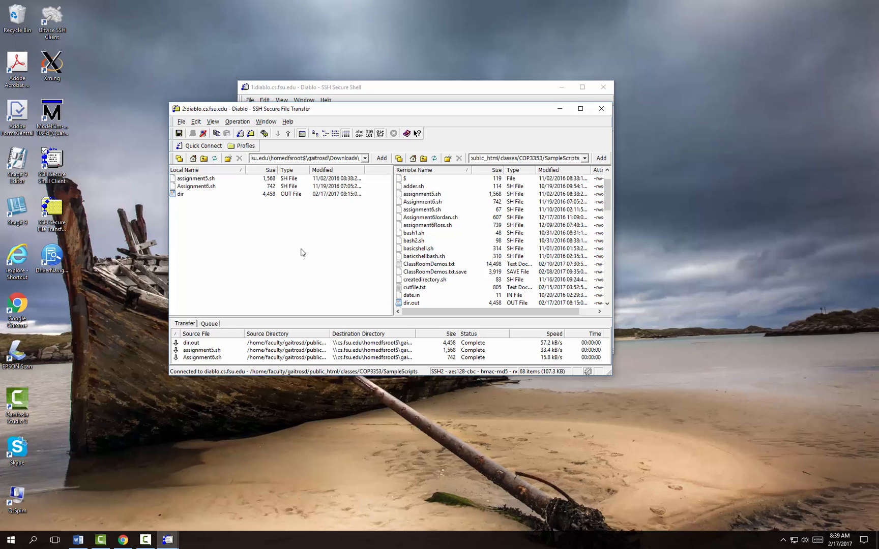
mouse_move(331, 235)
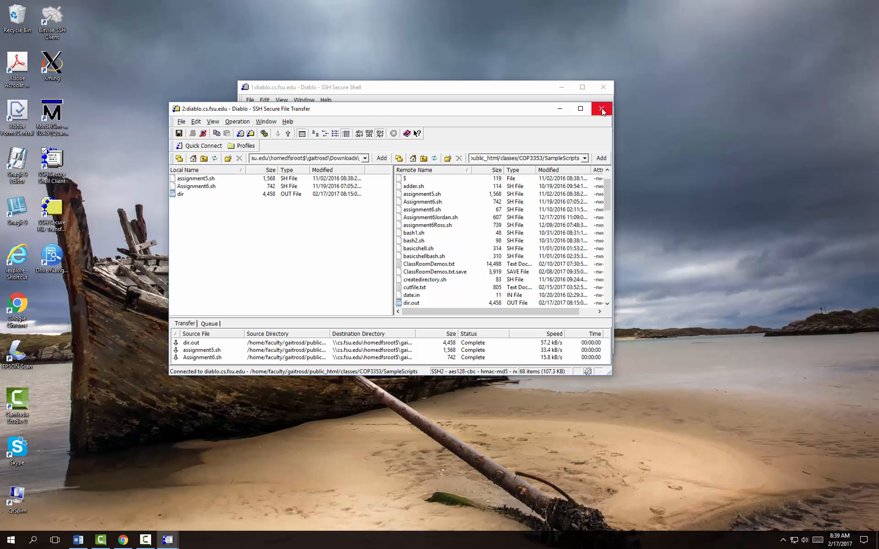
click(601, 109)
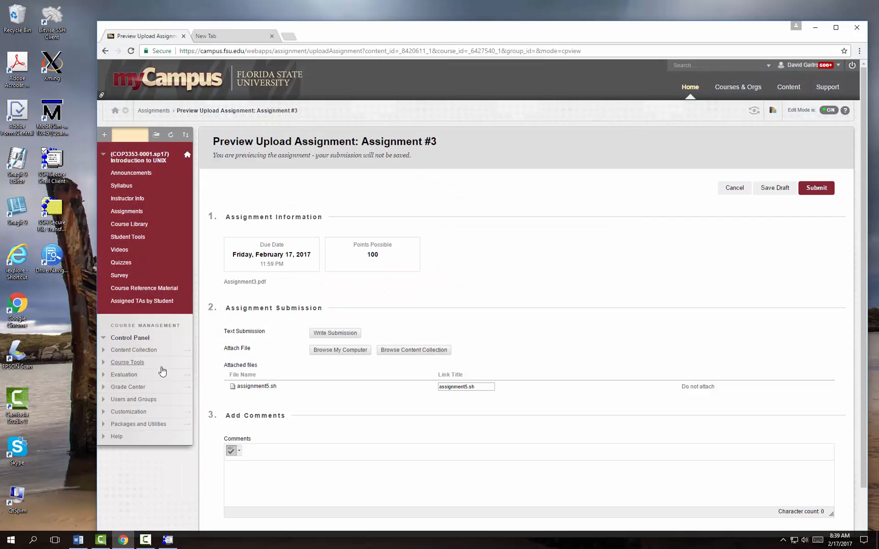
Step: Attach assignment5.sh from gaitrosd's Downloads folder to the myCampus assignment submission
click(127, 211)
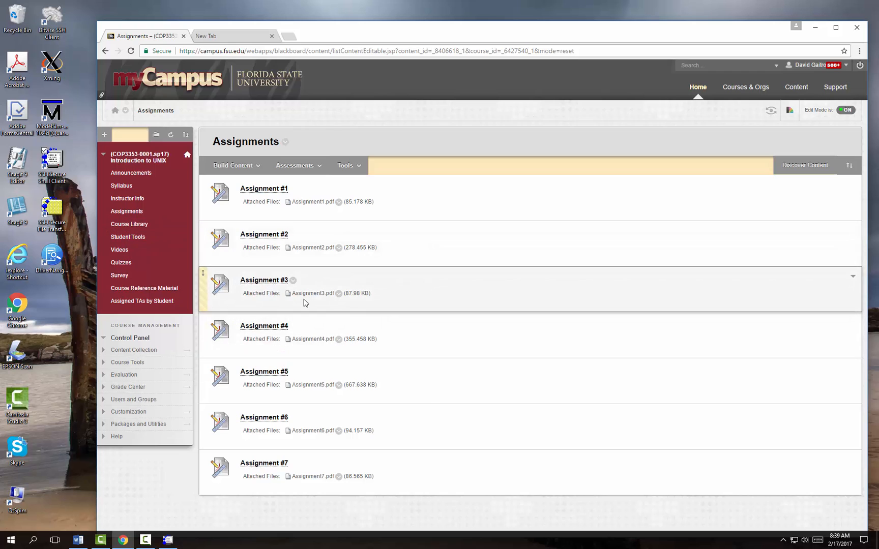
click(263, 280)
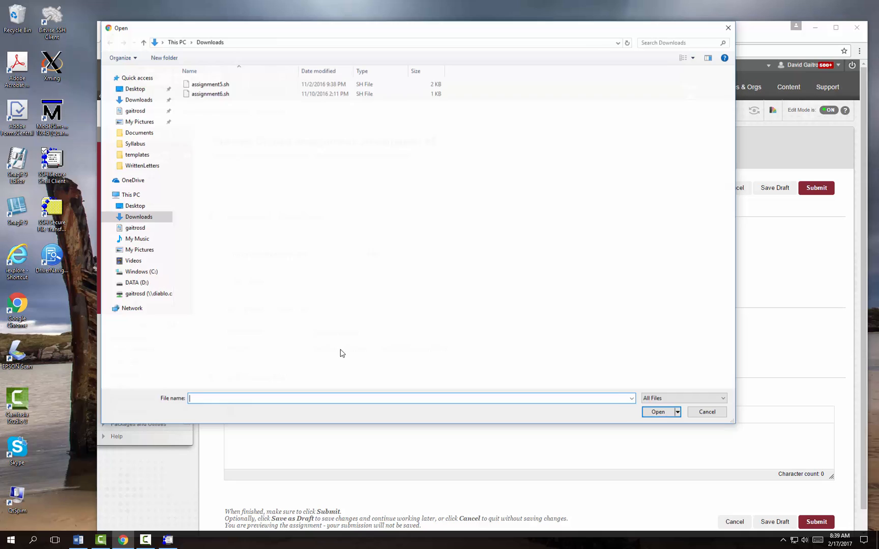
click(130, 194)
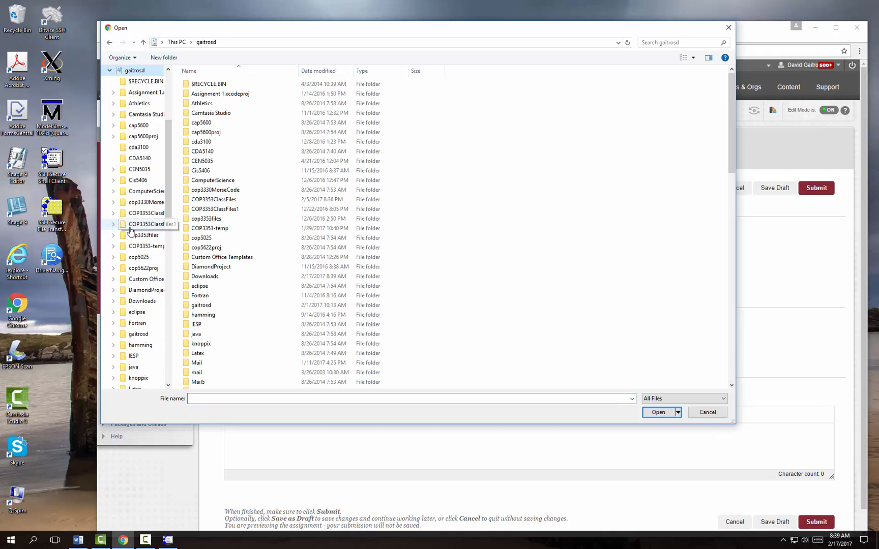
click(204, 276)
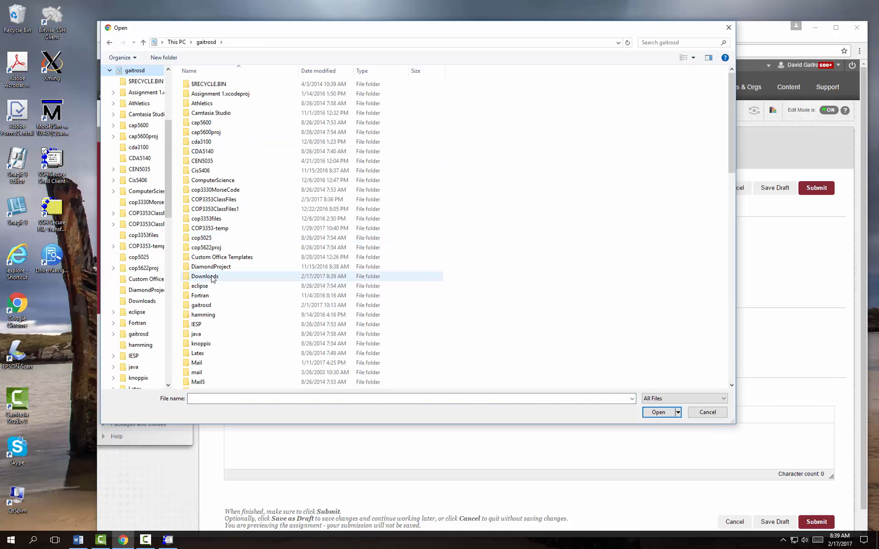
double_click(205, 276)
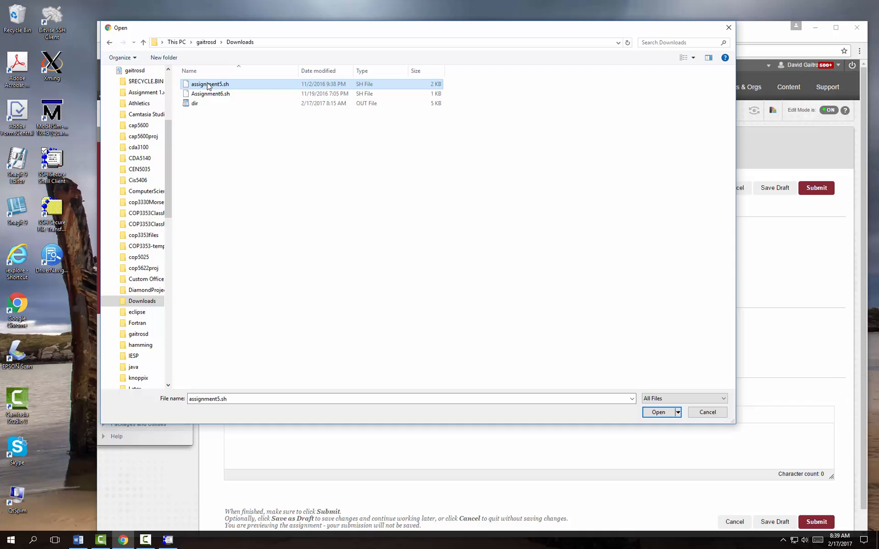
click(658, 412)
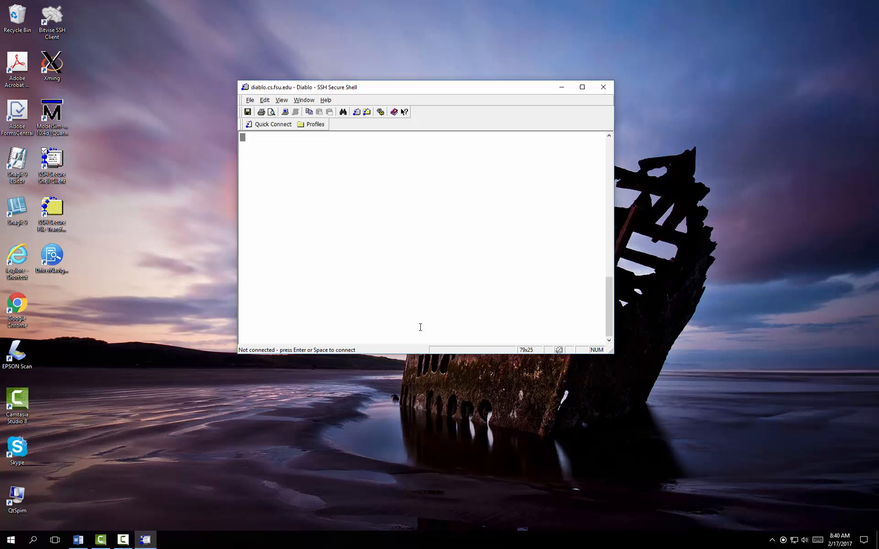
Step: Close SSH Secure Shell, launch Bitvise SSH Client and log in to diablo.cs.fsu.edu
click(603, 87)
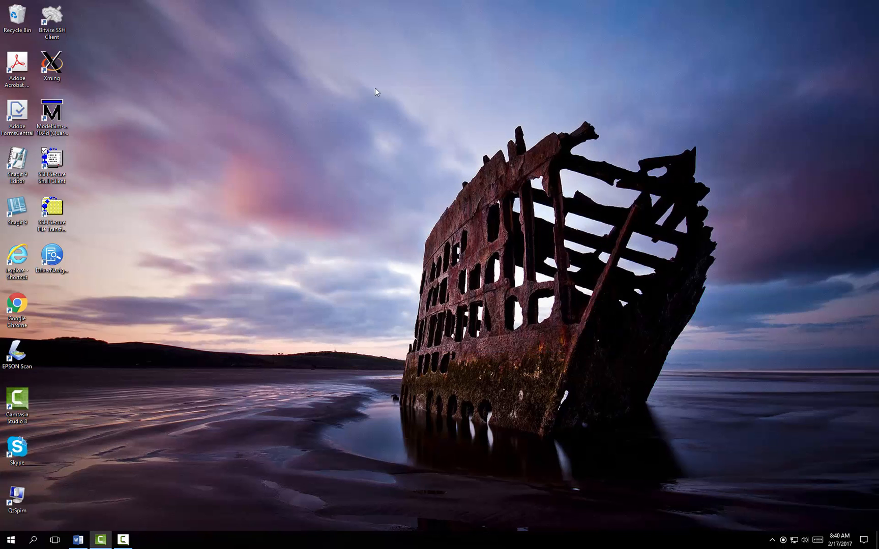
click(51, 21)
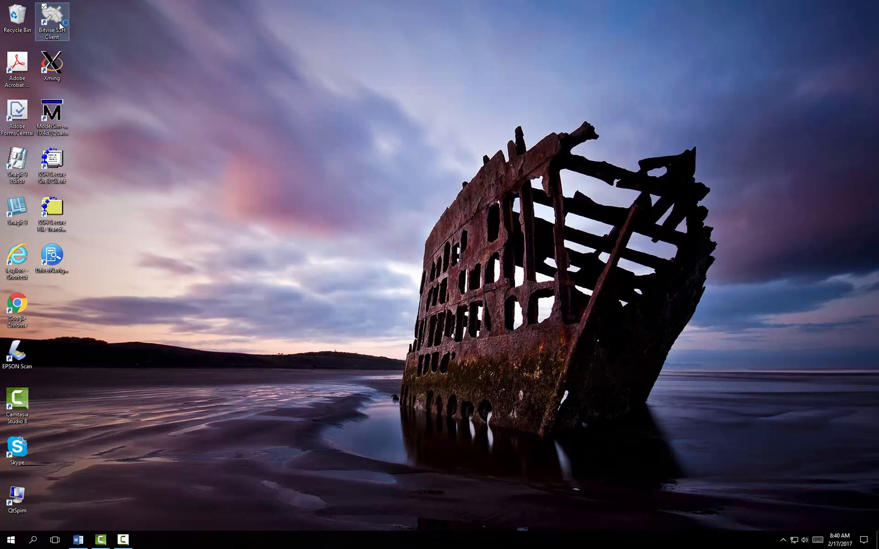
double_click(52, 20)
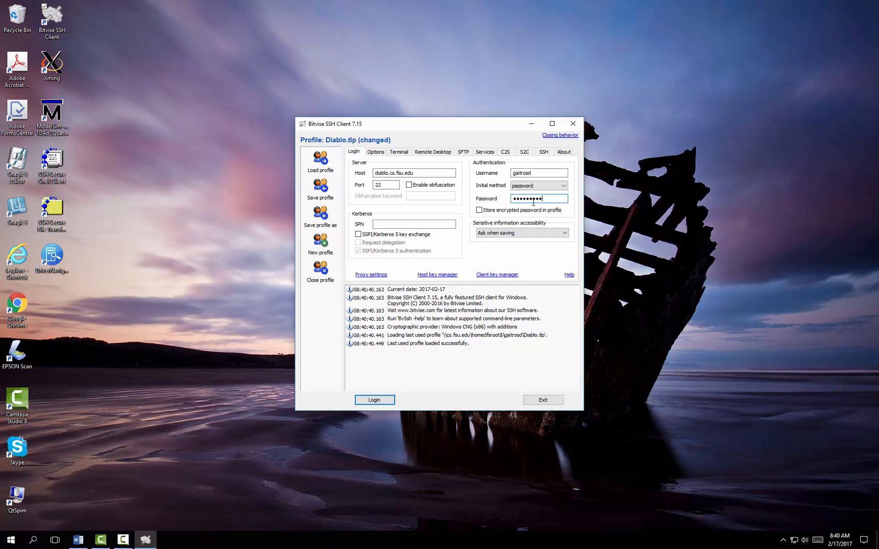
click(374, 400)
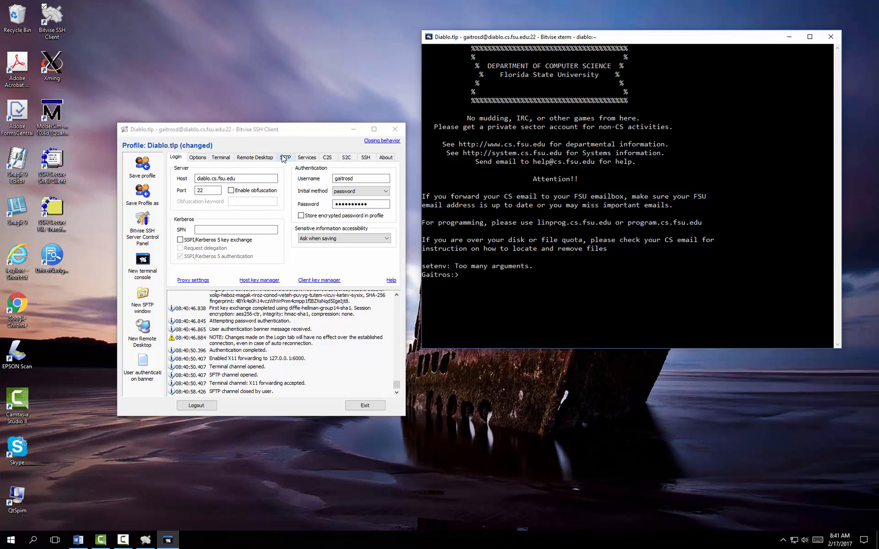
Step: Open a new Bitvise SFTP window from the SFTP tab
click(286, 158)
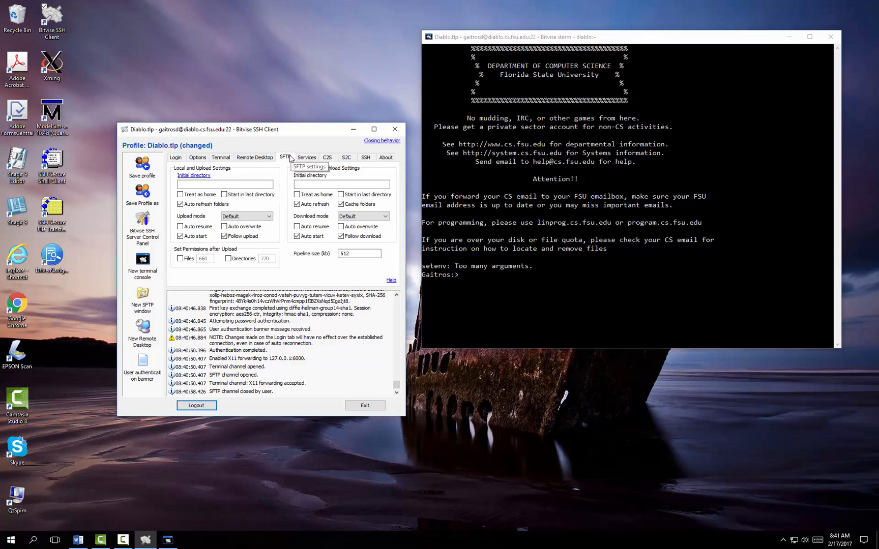
click(297, 236)
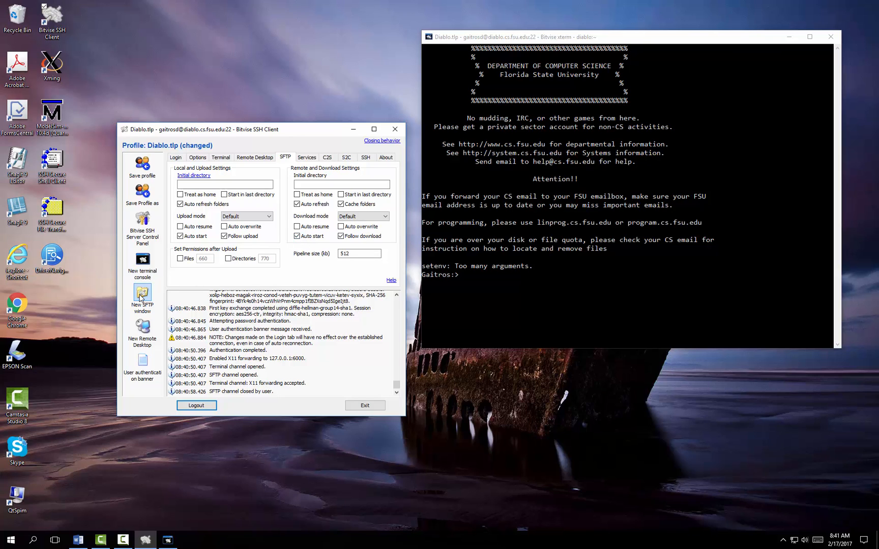
click(142, 294)
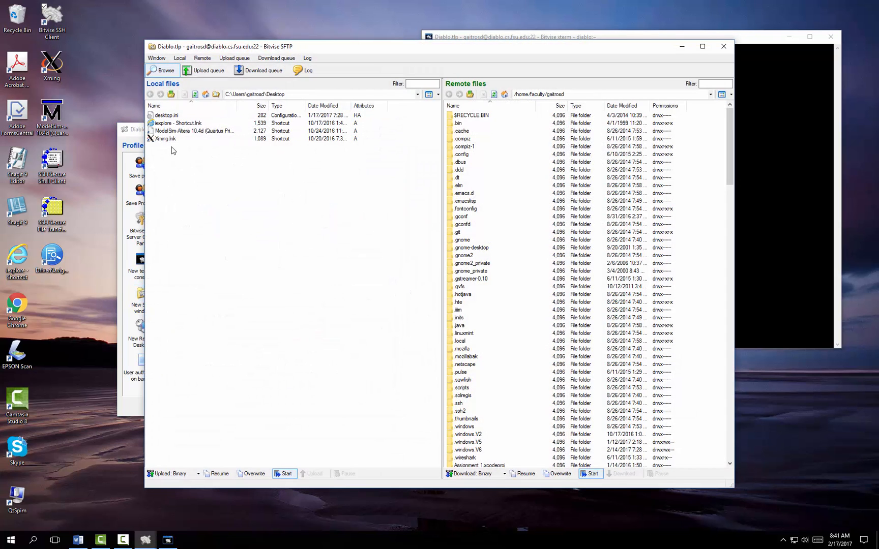
Step: Show local Downloads beside remote public_html/classes/COP3353/SampleScripts and select example2.sh
click(320, 94)
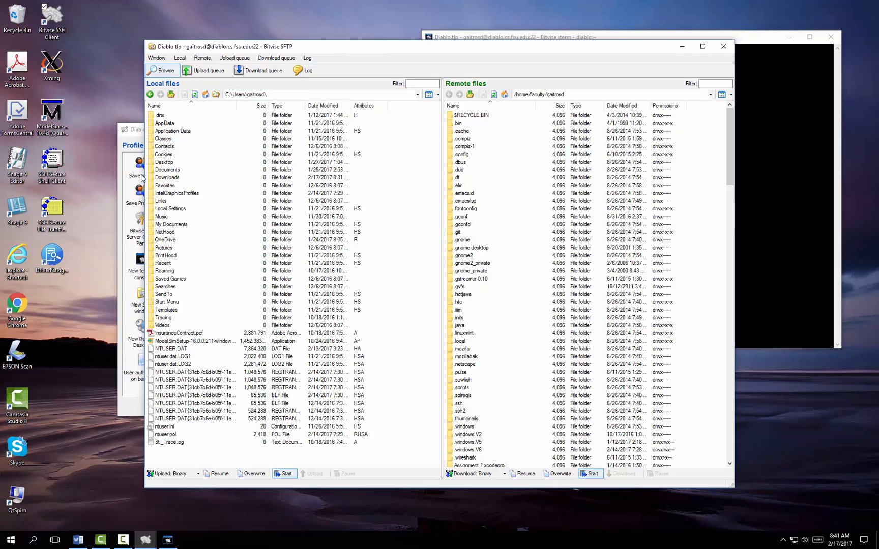
double_click(166, 177)
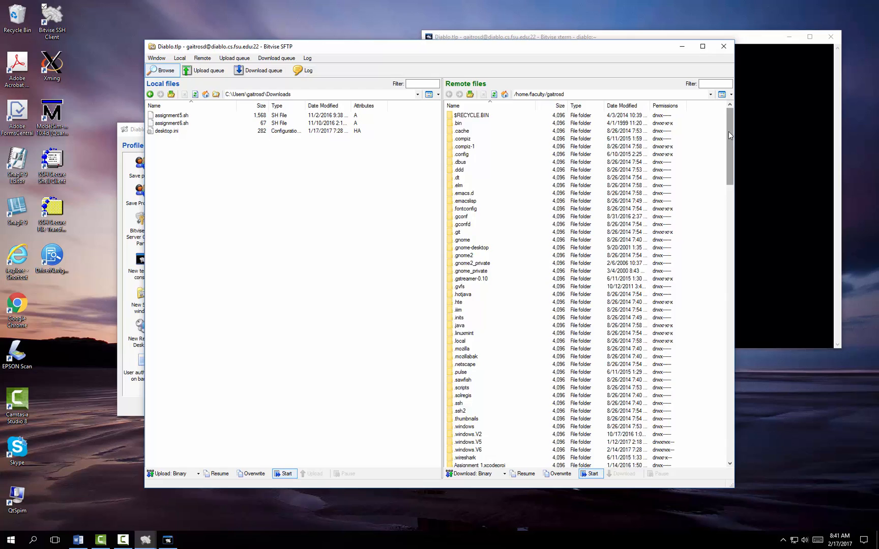
scroll(down, 3)
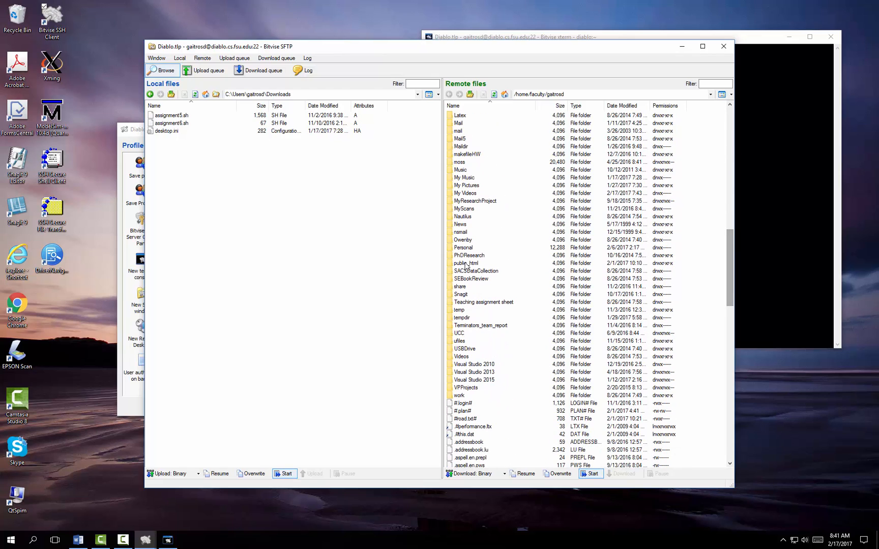
double_click(466, 263)
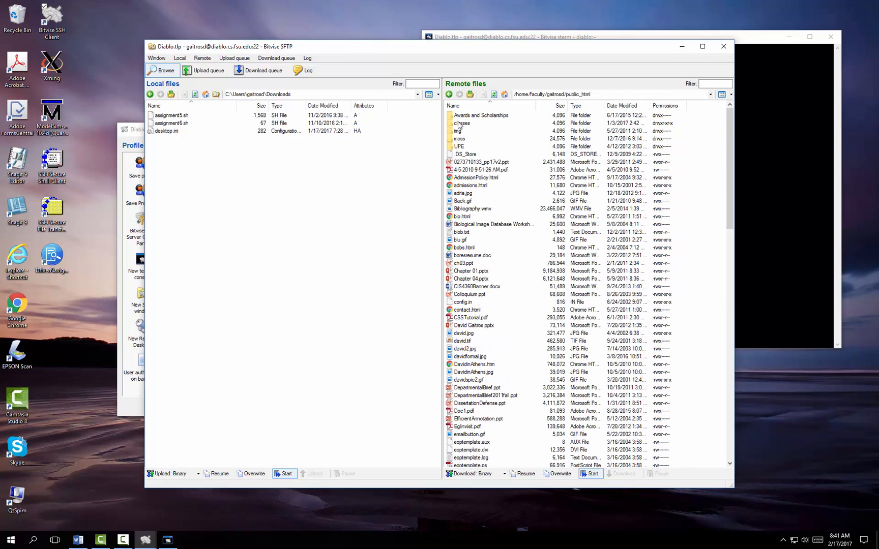
double_click(462, 122)
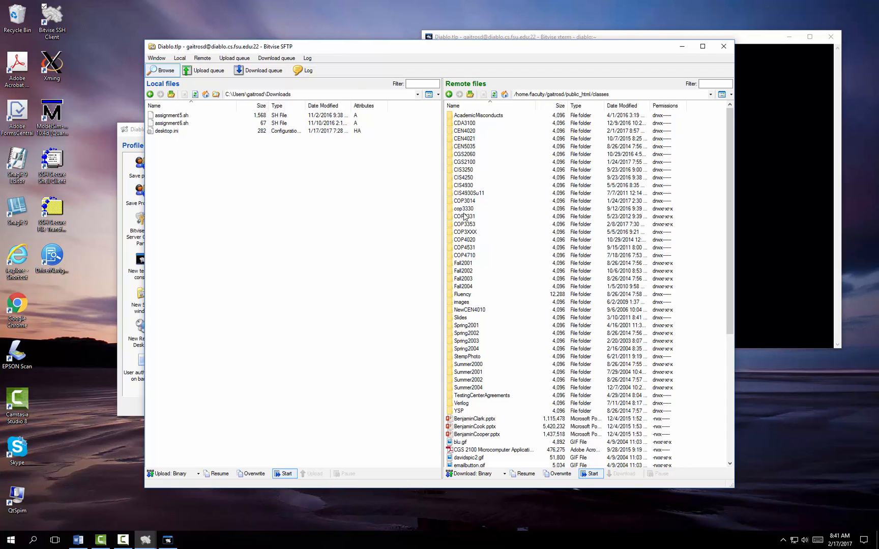
double_click(463, 224)
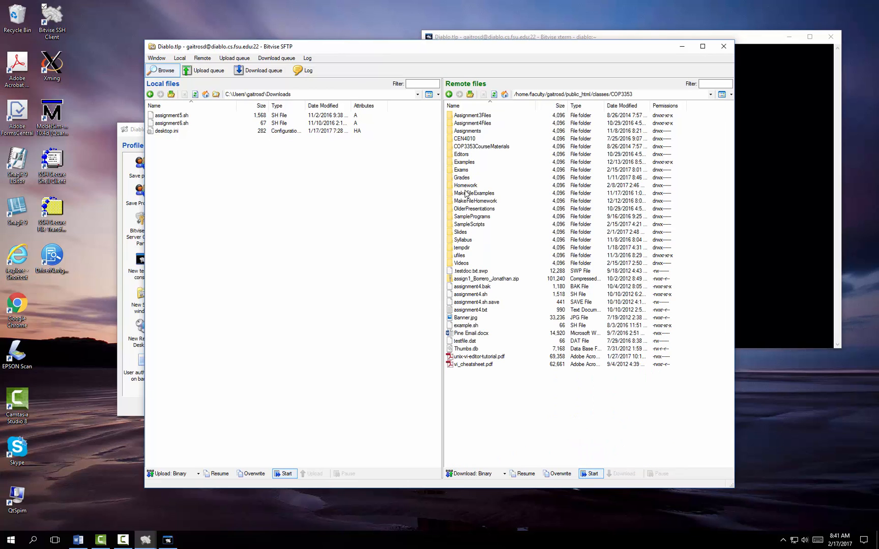
double_click(469, 223)
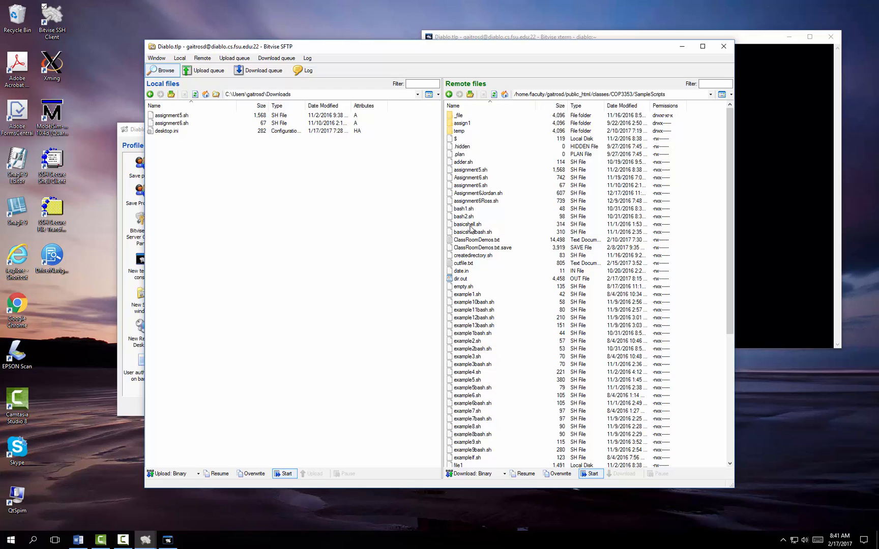
mouse_move(460, 346)
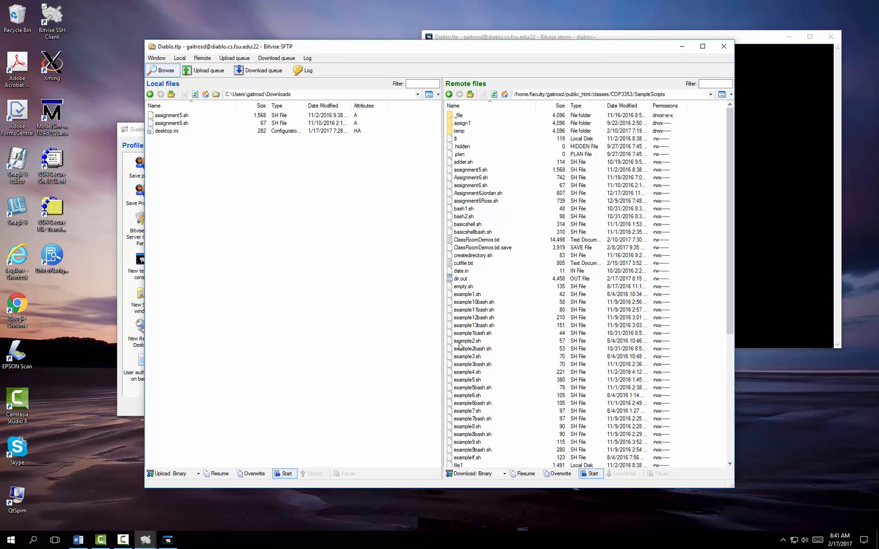
click(467, 340)
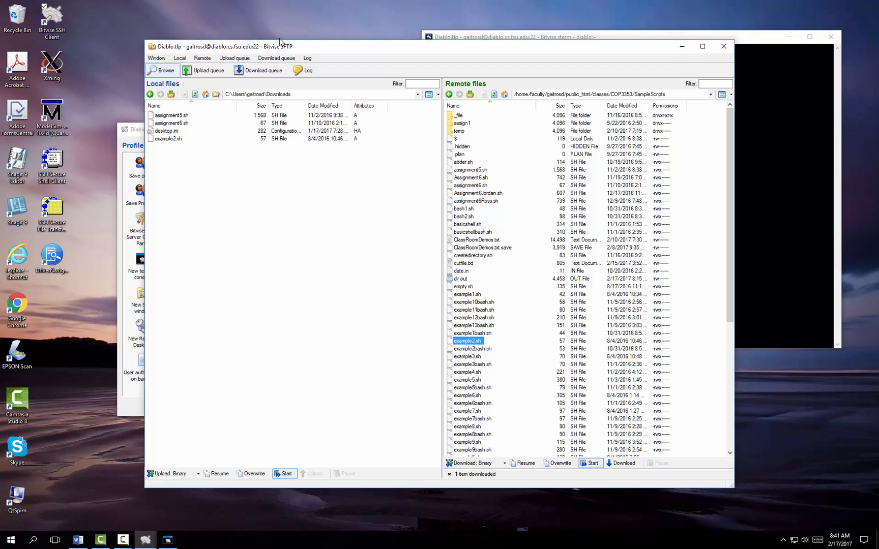
mouse_move(202, 141)
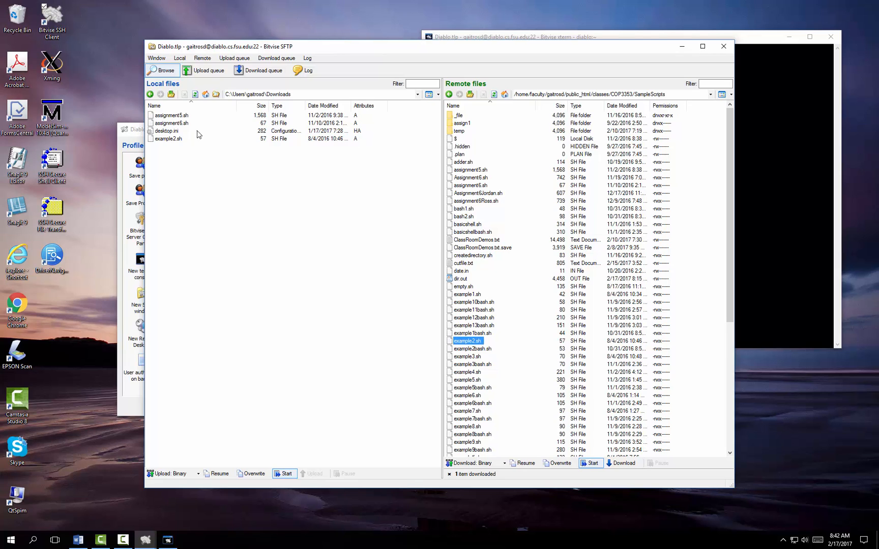
mouse_move(678, 133)
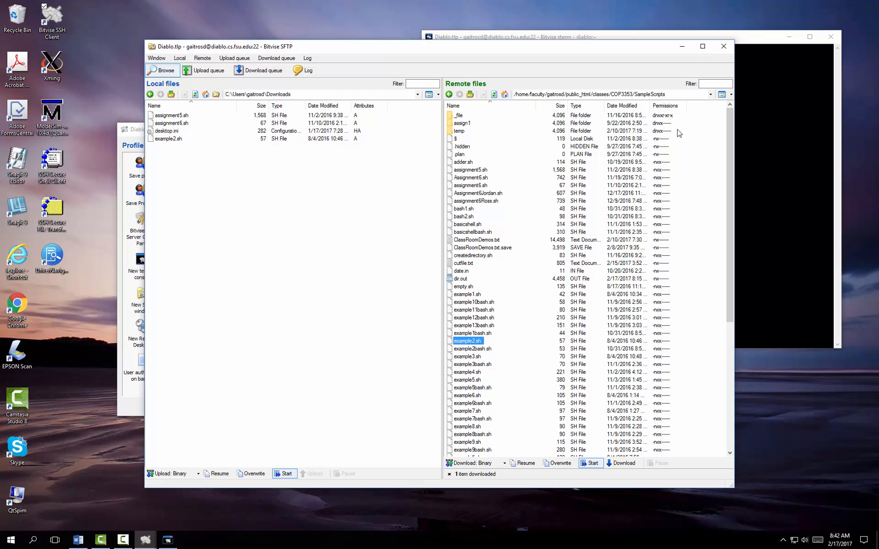
mouse_move(648, 145)
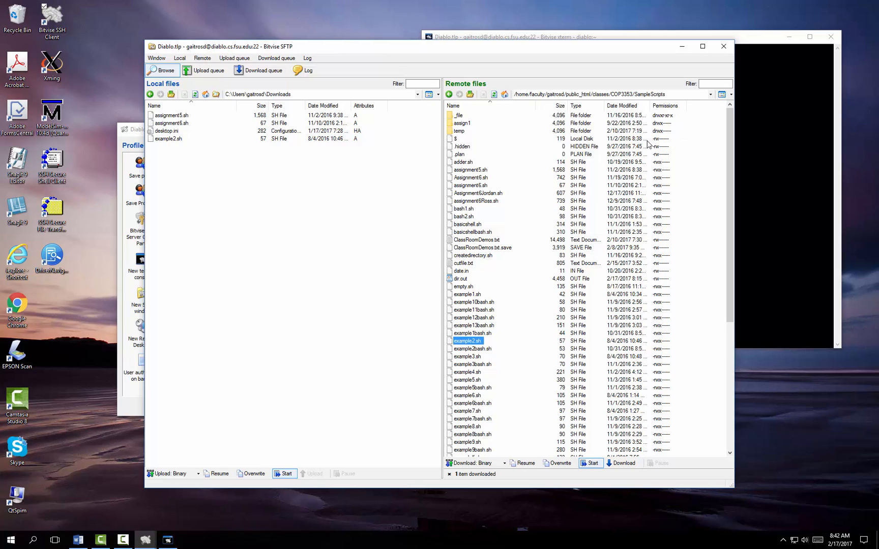
mouse_move(647, 145)
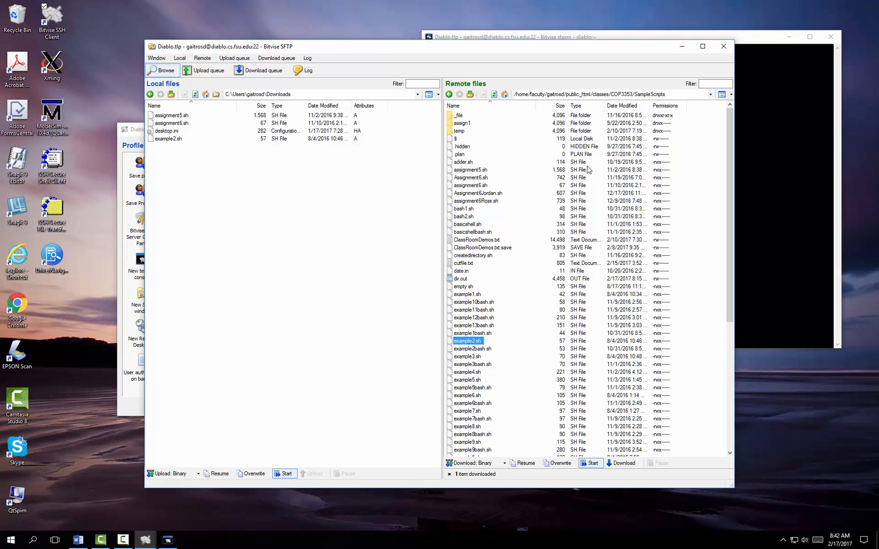
mouse_move(575, 191)
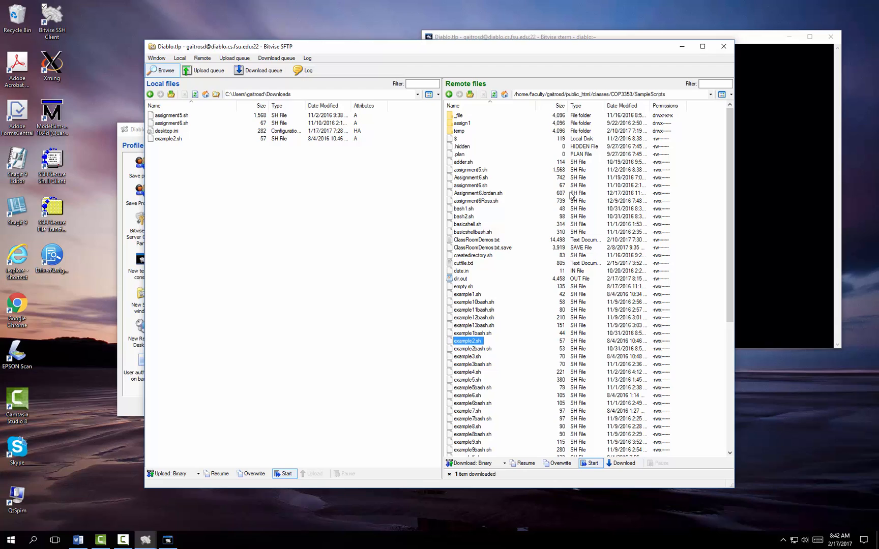
mouse_move(537, 293)
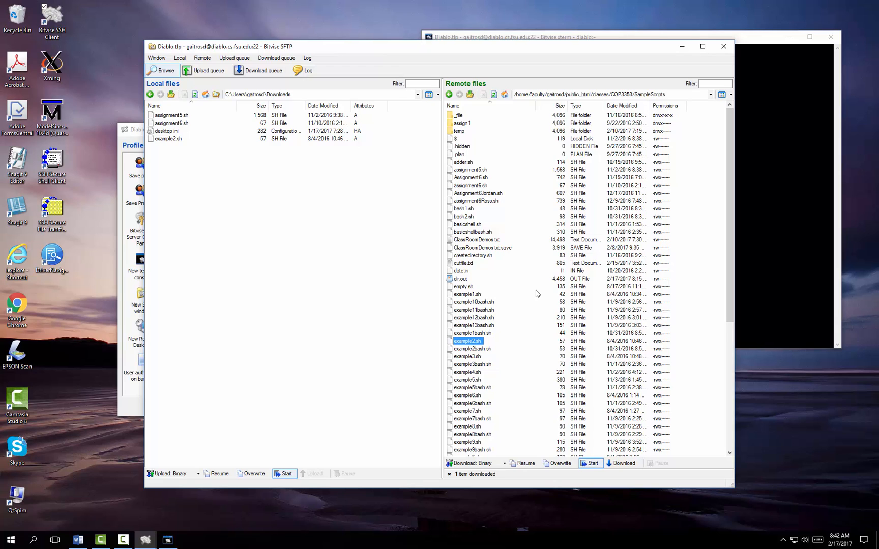